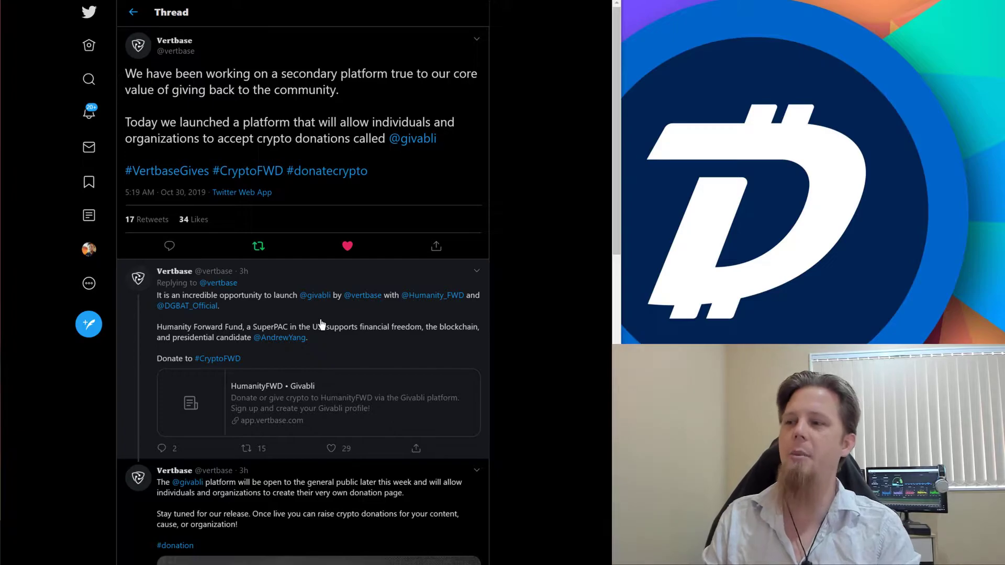
pyautogui.moveTo(384, 345)
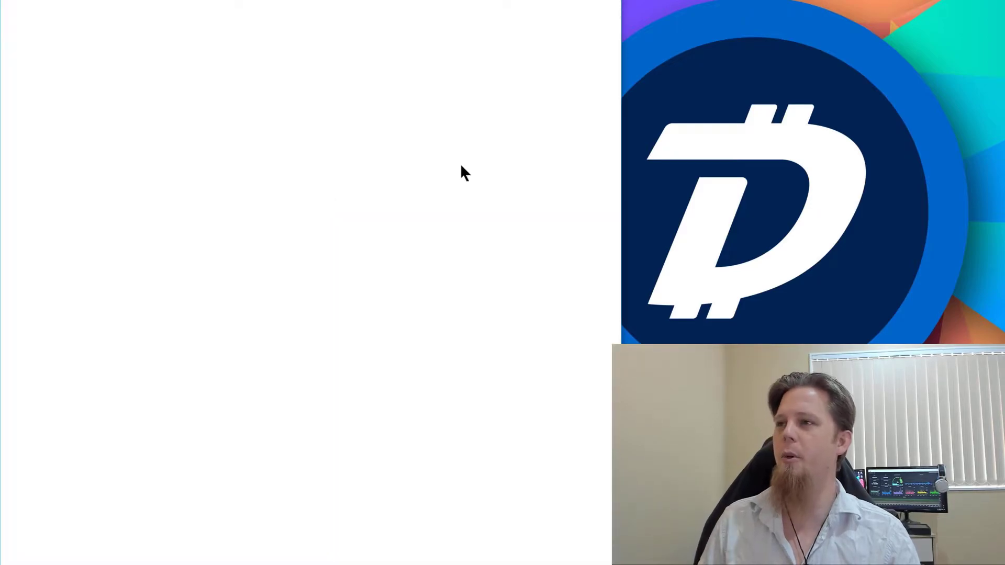
pyautogui.moveTo(540, 230)
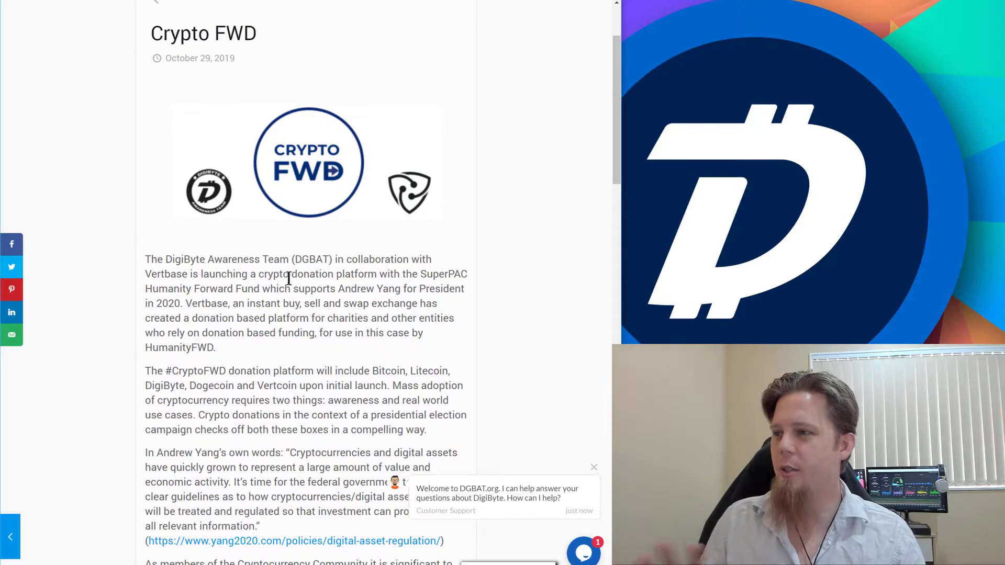
pyautogui.moveTo(483, 301)
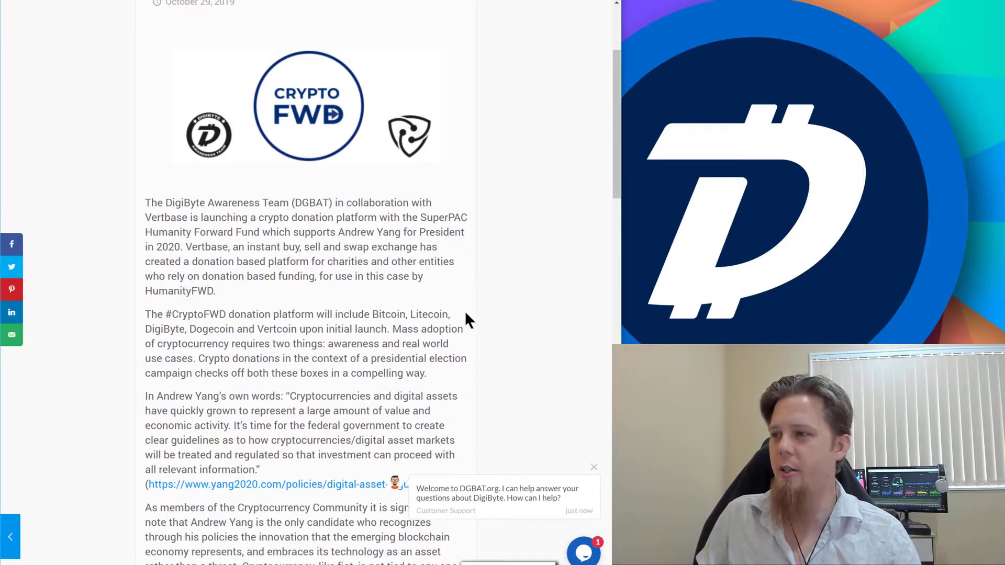
pyautogui.moveTo(368, 314)
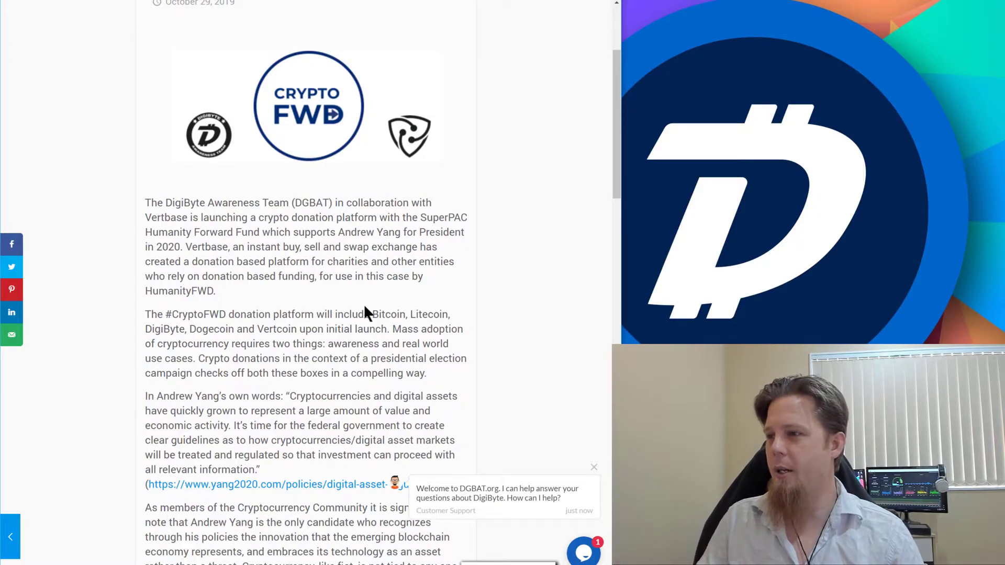
pyautogui.scroll(-3)
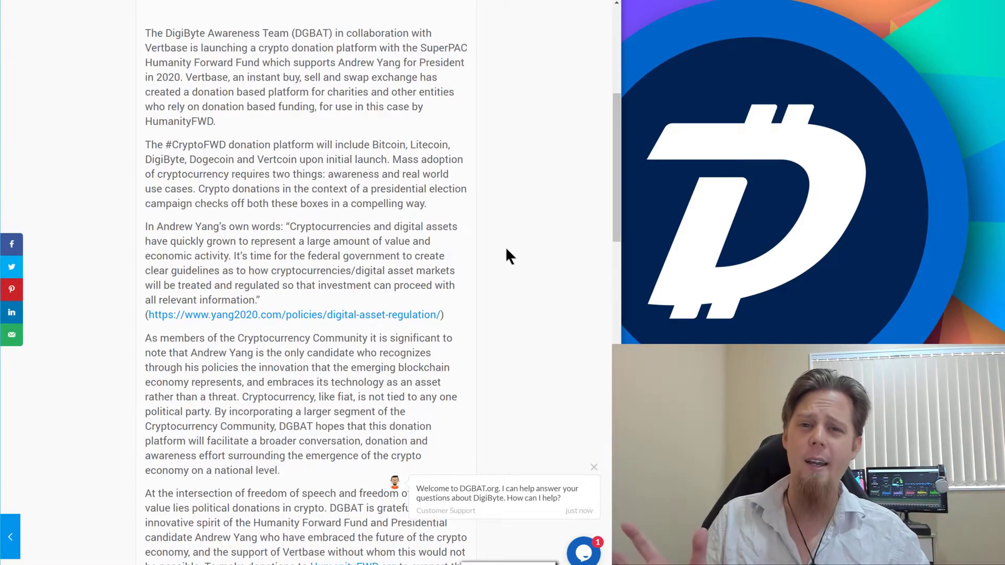
pyautogui.scroll(-3)
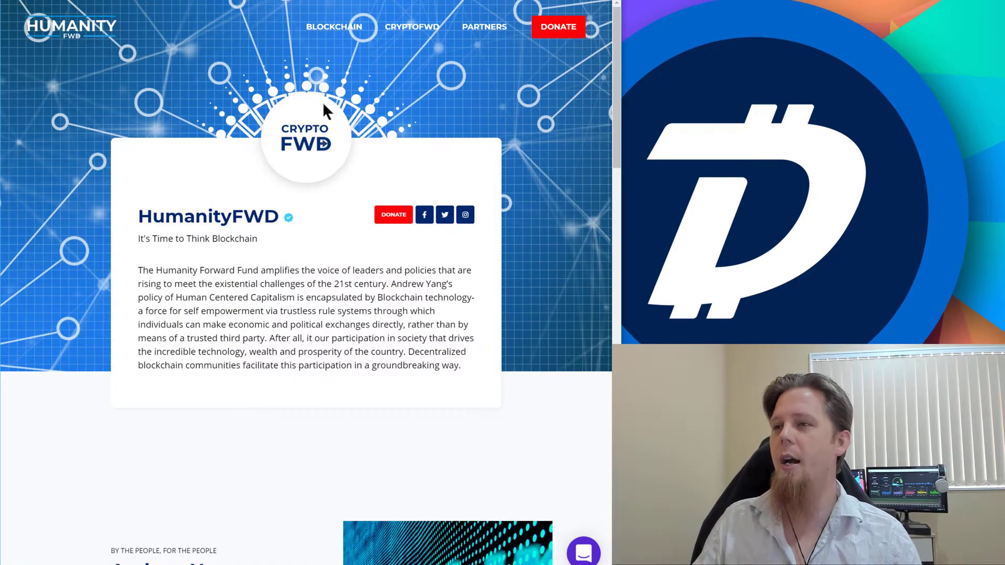
pyautogui.scroll(-3)
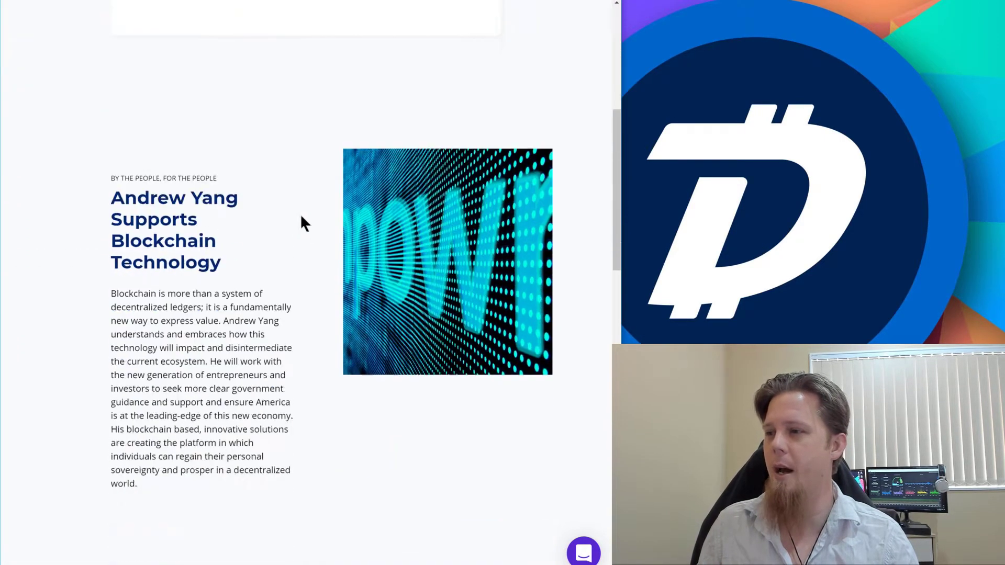
pyautogui.scroll(-3)
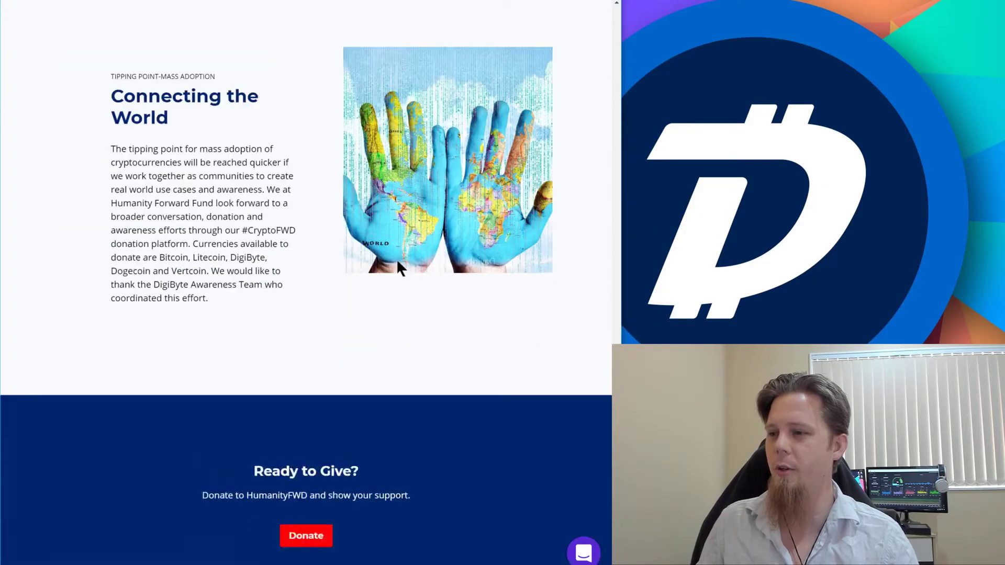
pyautogui.scroll(-3)
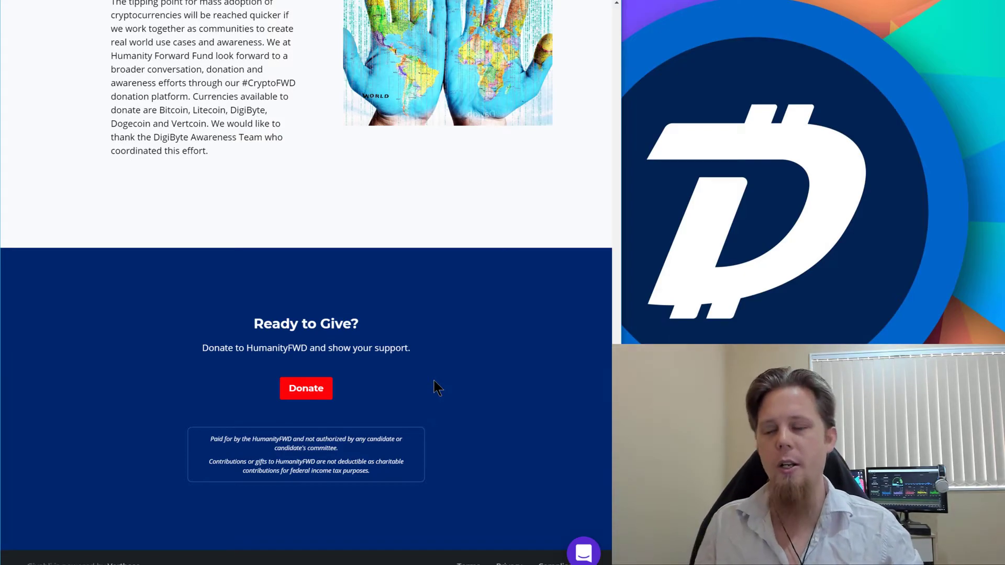
pyautogui.scroll(3)
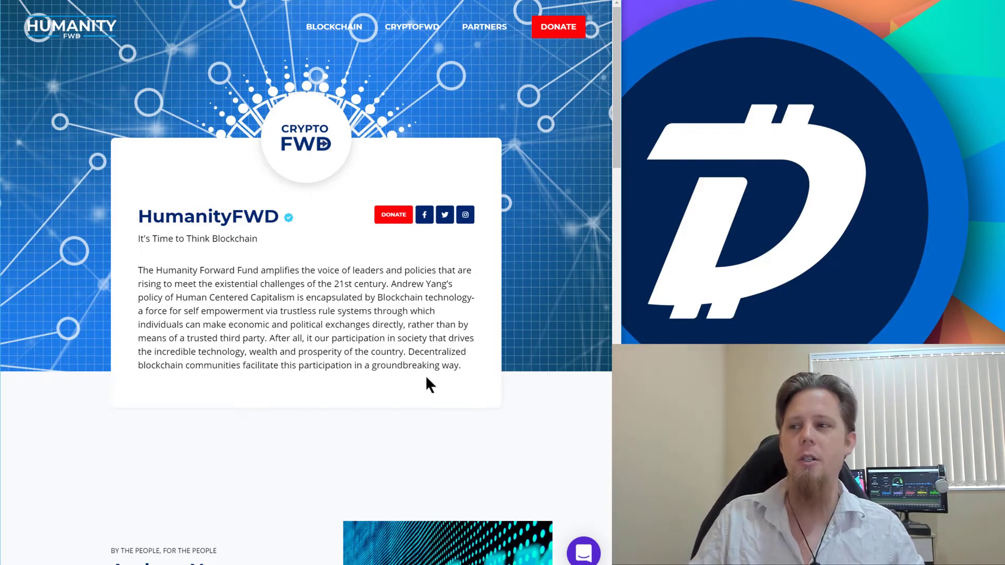
pyautogui.moveTo(450, 379)
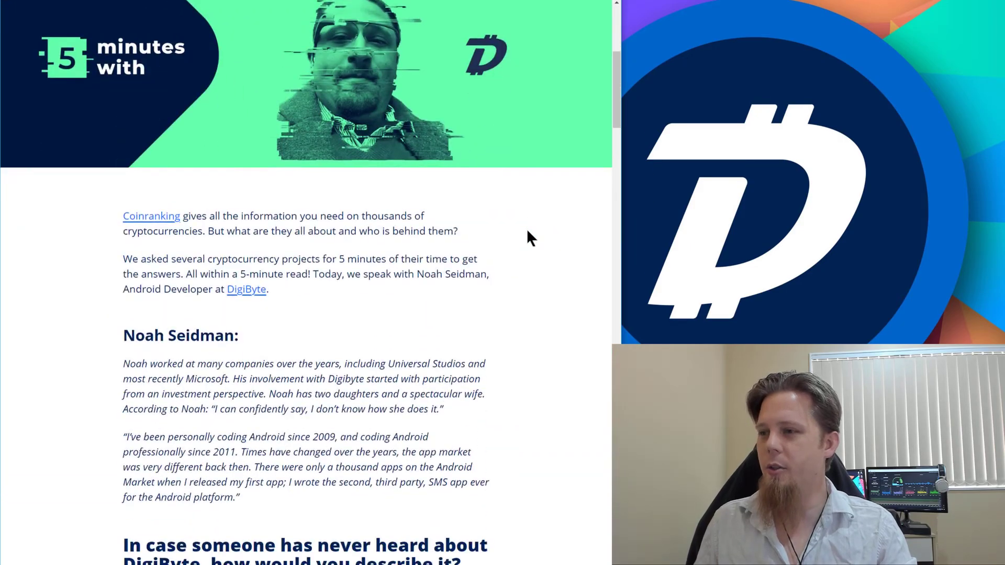
pyautogui.scroll(-3)
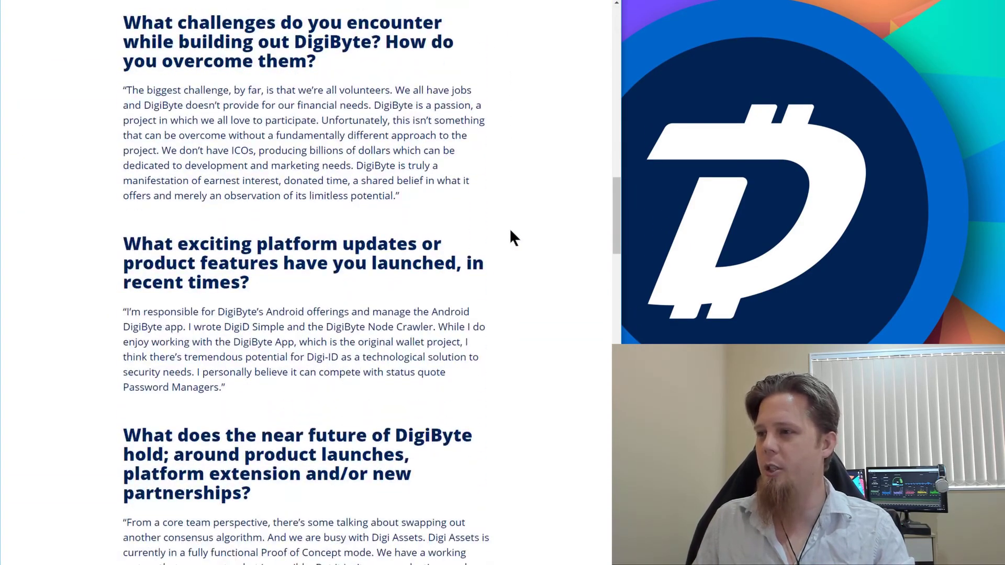
pyautogui.scroll(-3)
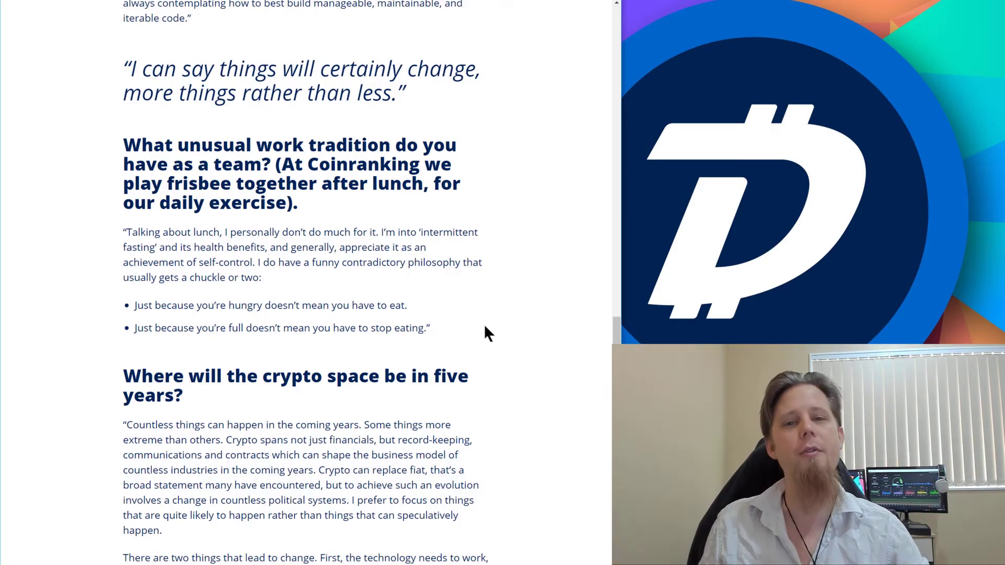
pyautogui.scroll(-3)
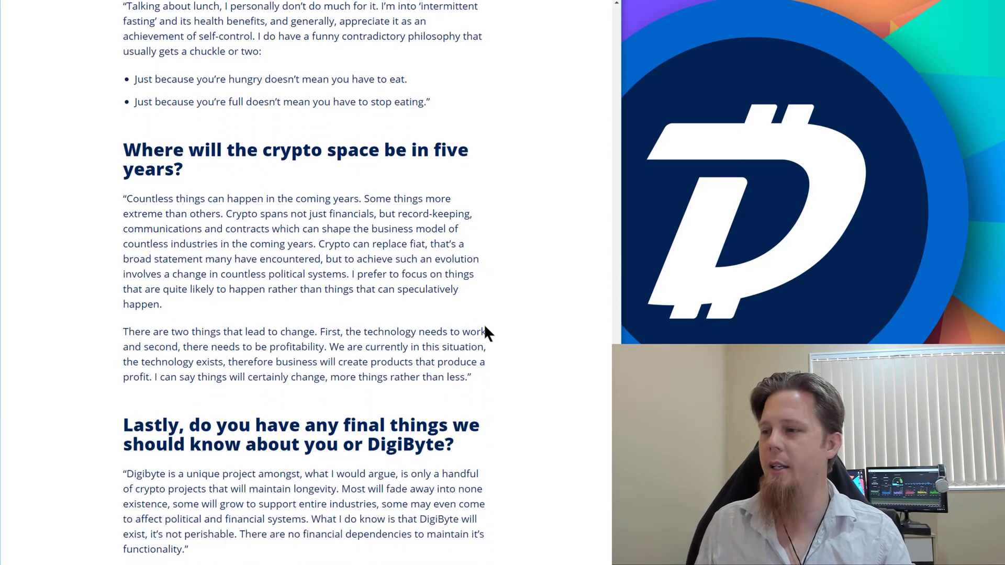